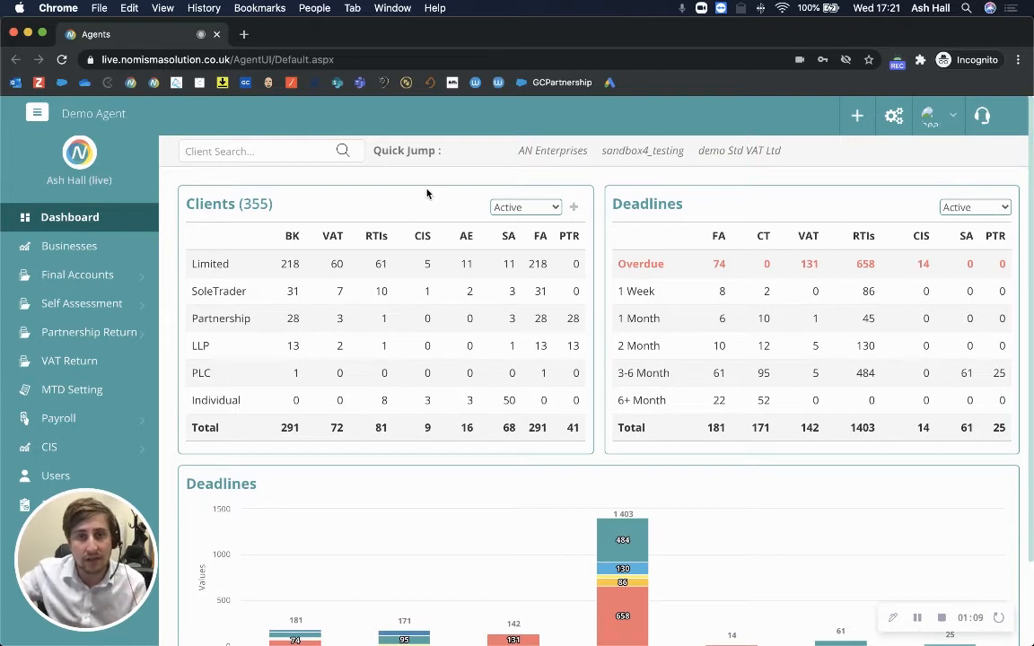
mouse_move(270, 314)
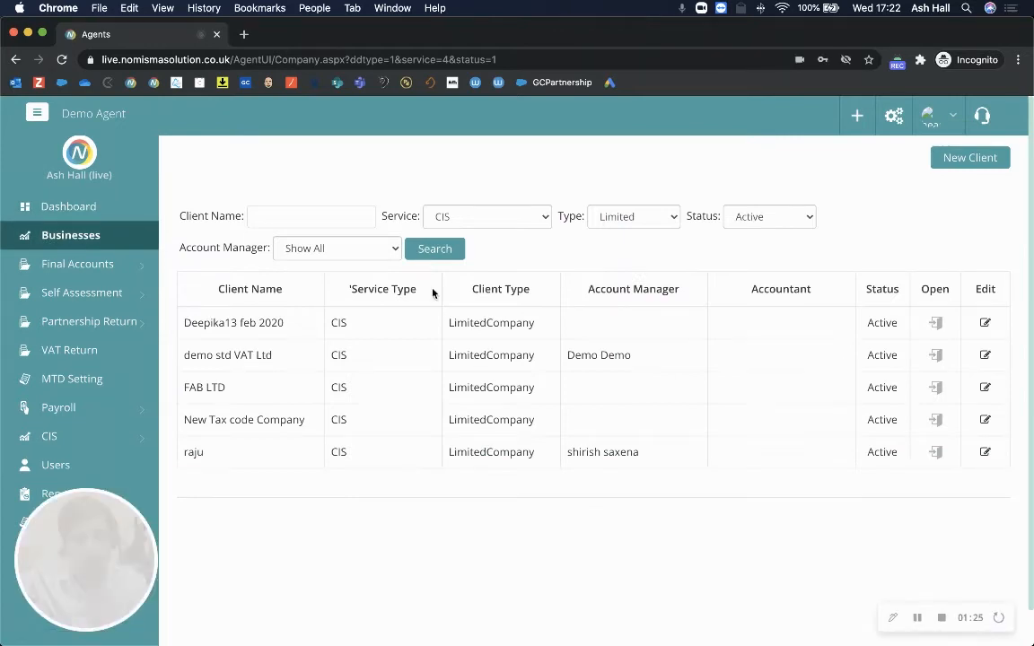
mouse_move(341, 485)
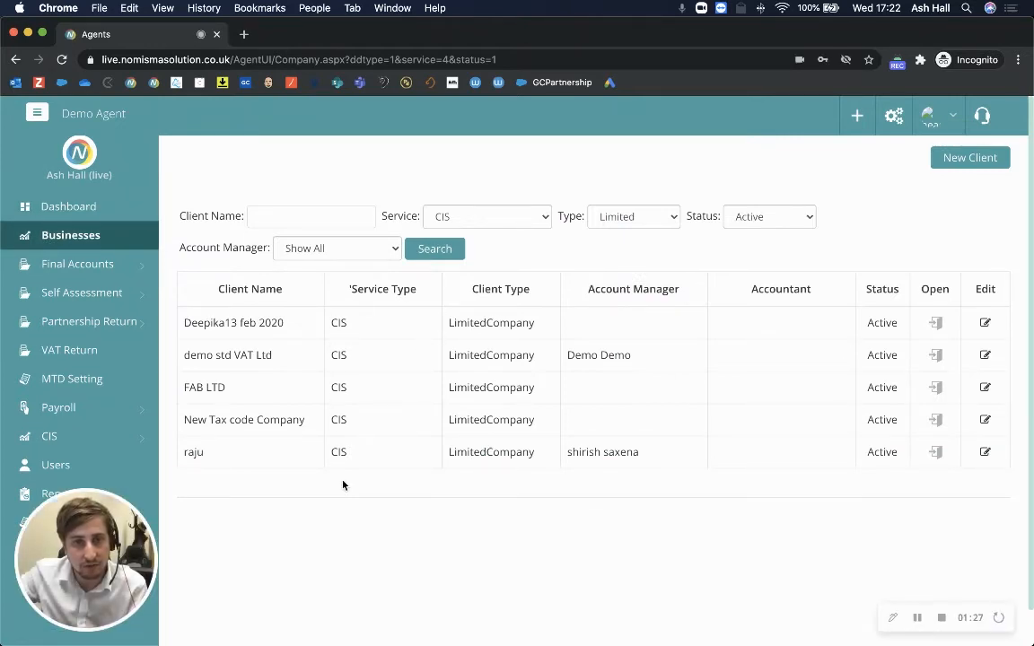
mouse_move(230, 460)
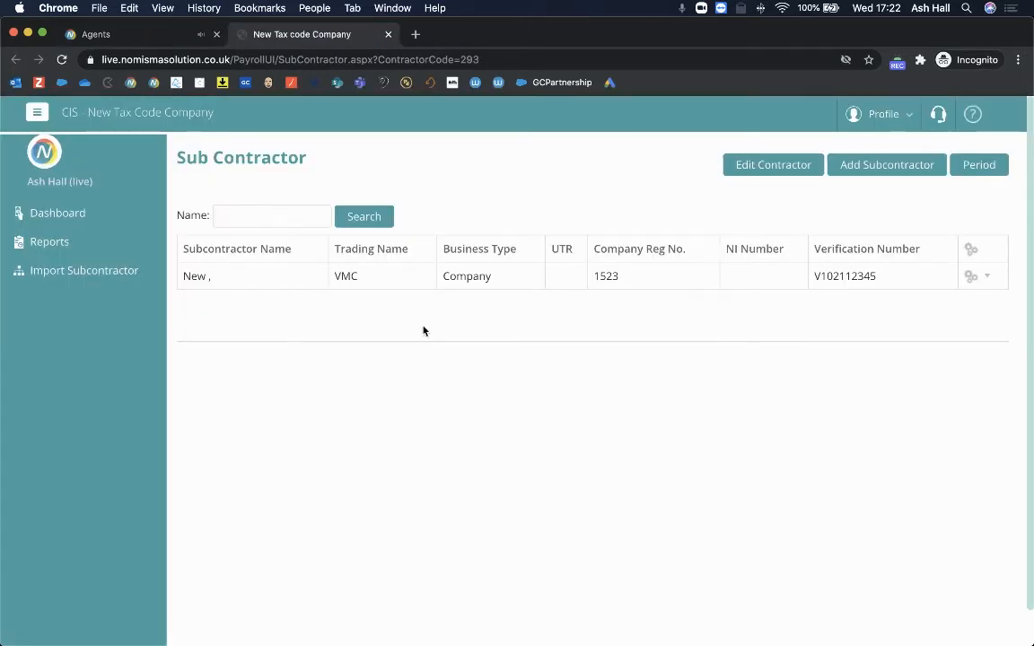
mouse_move(450, 343)
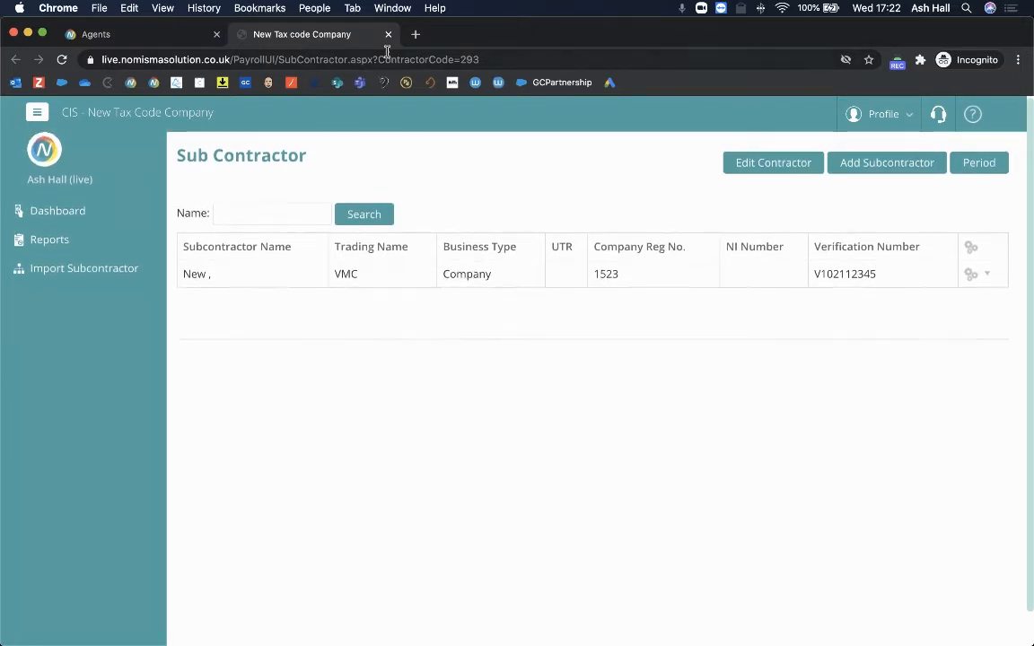
mouse_move(388, 34)
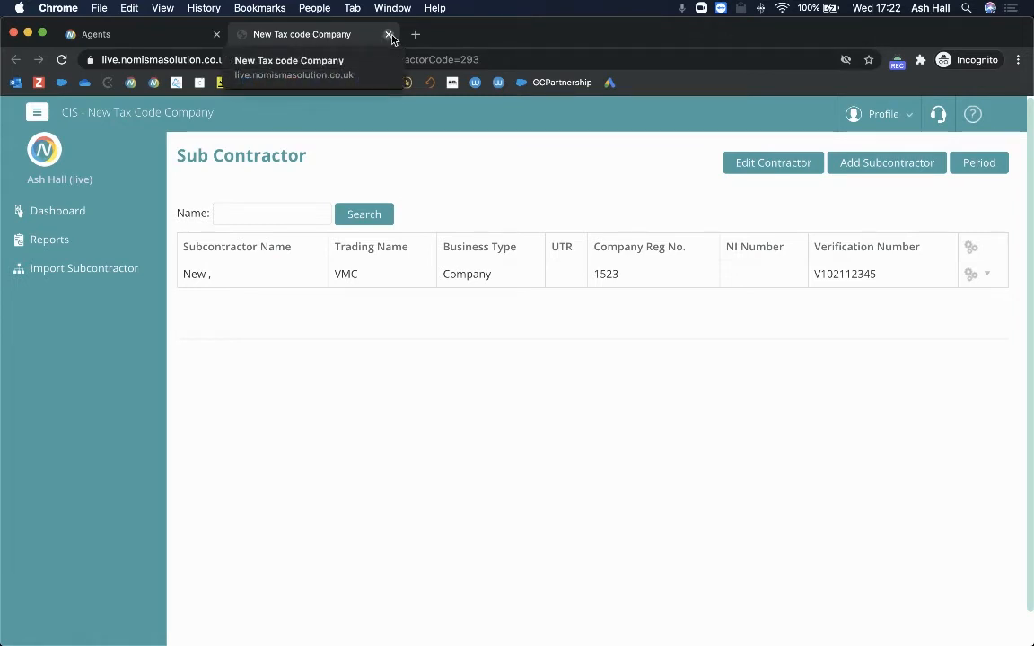
Close the New Tax code Company subcontractor page, returning to the five active CIS clients
click(388, 34)
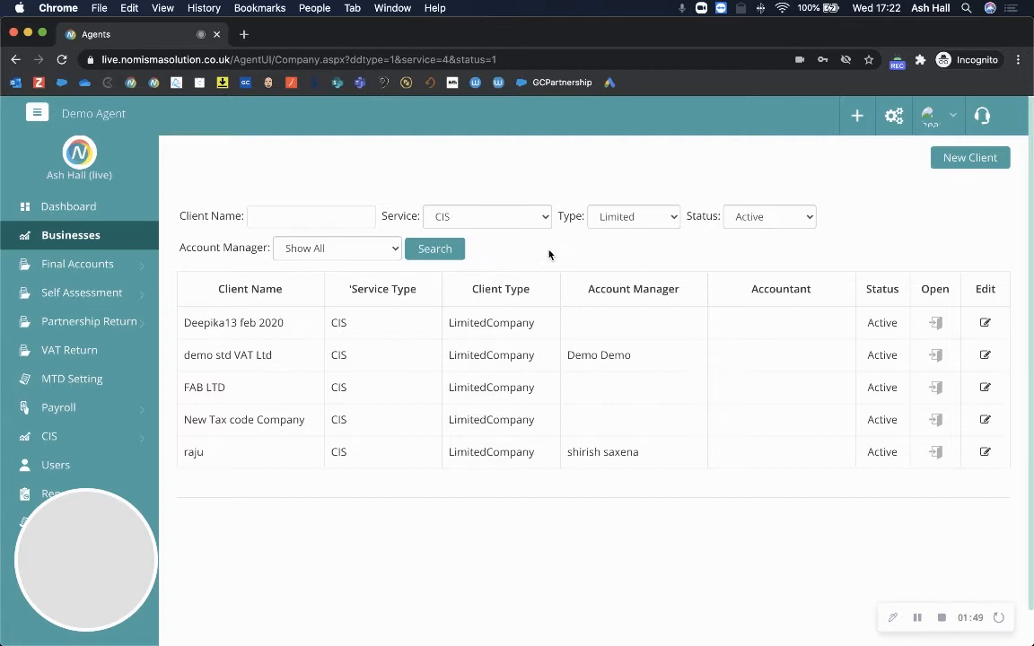
Go back to the practice Dashboard from the left sidebar
click(68, 206)
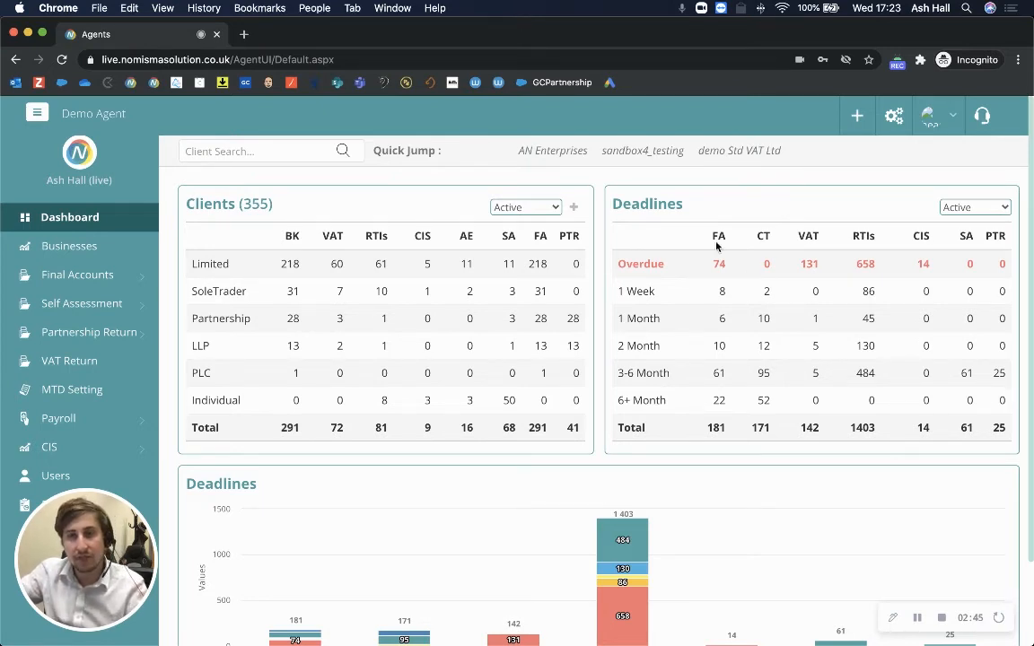
mouse_move(795, 306)
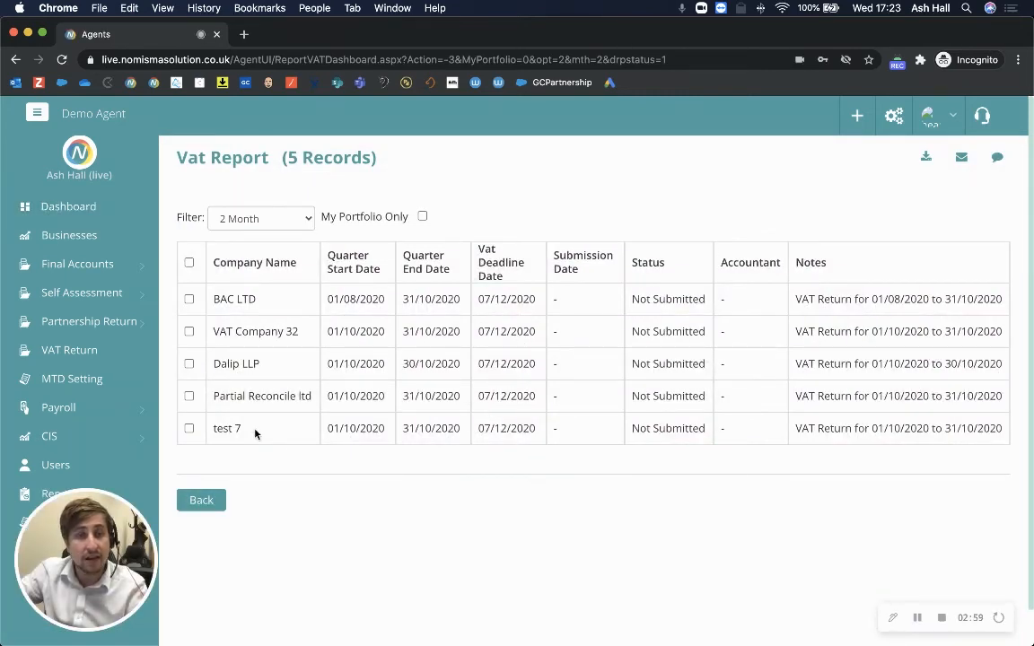
mouse_move(255, 330)
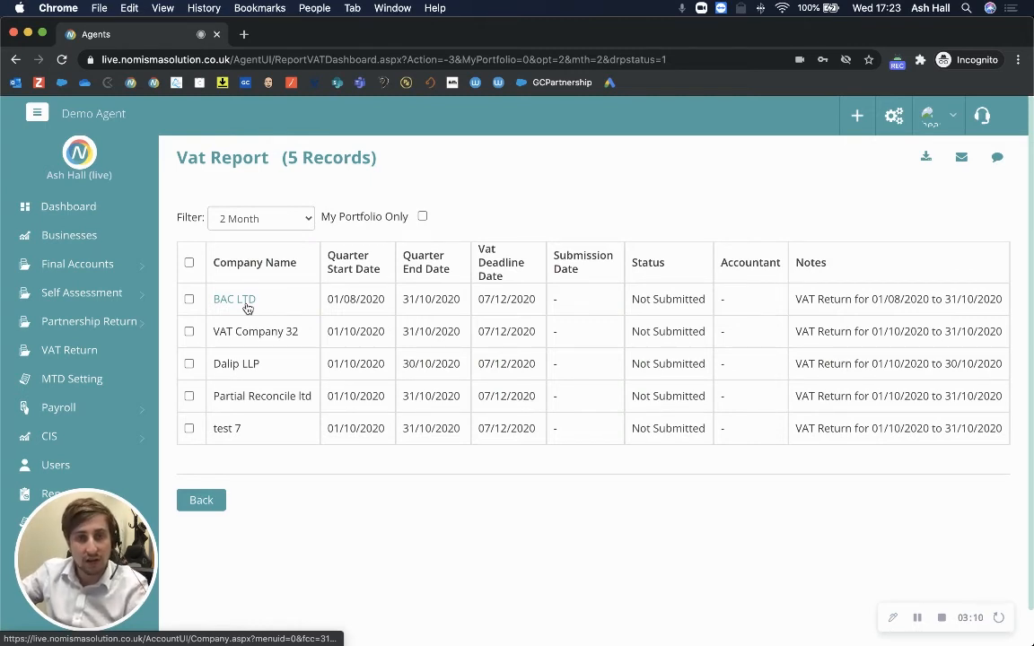
Open BAC LTD's bookkeeping dashboard from the VAT report's Company Name column
click(233, 298)
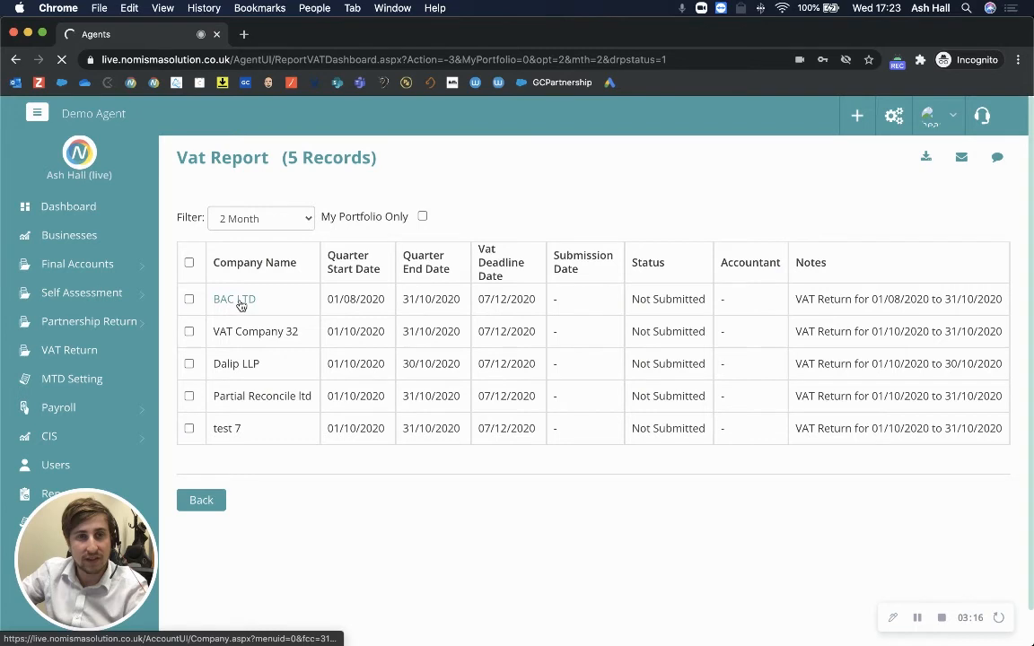
click(233, 298)
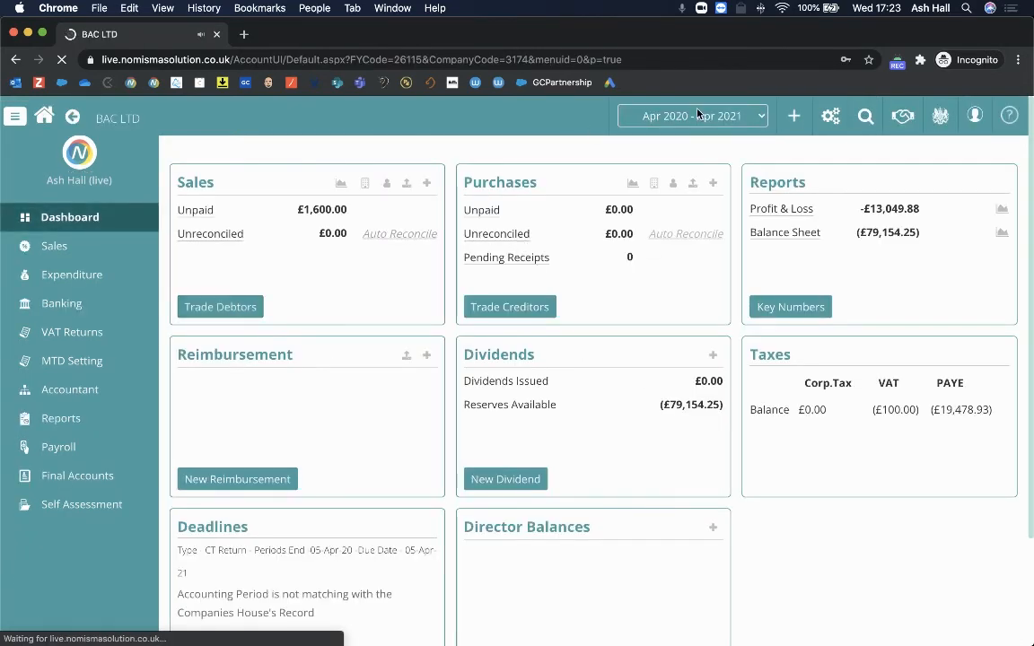
mouse_move(301, 138)
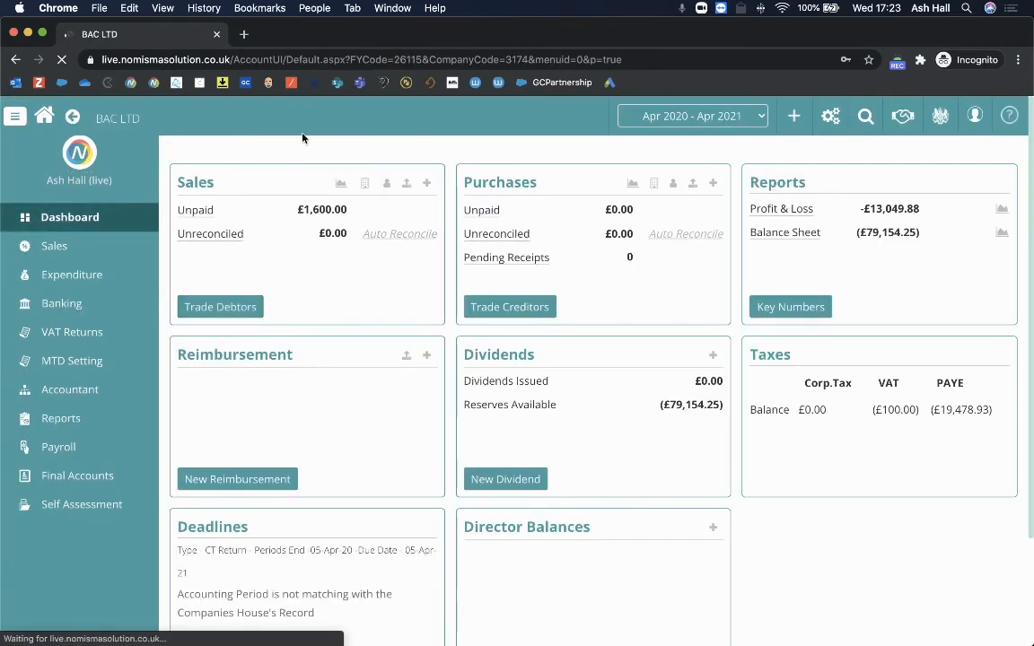